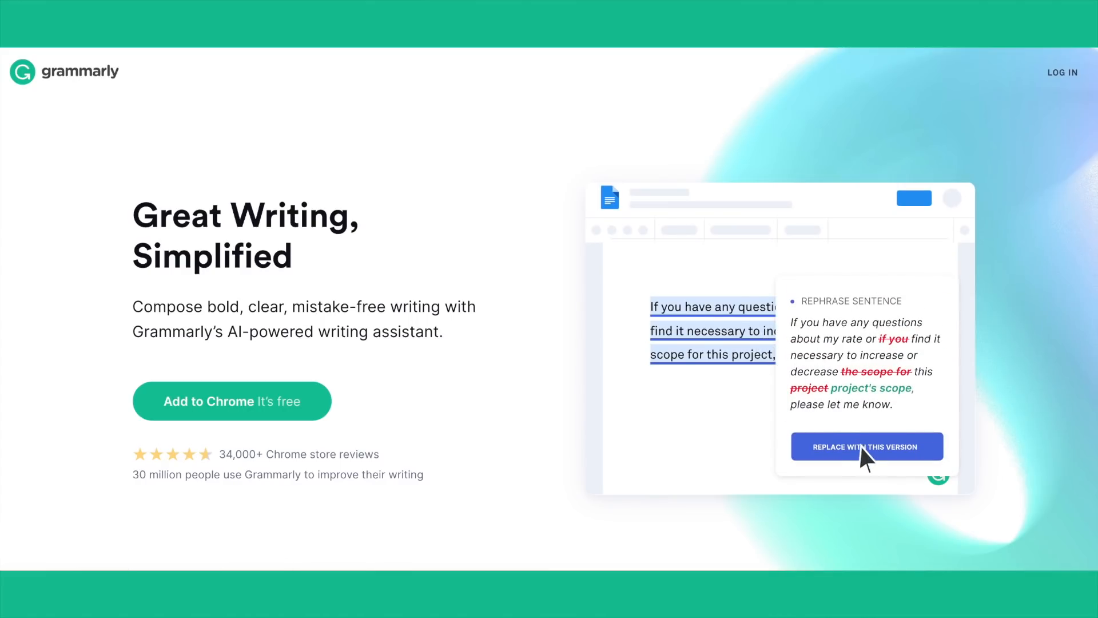
- Install the Grammarly for Chrome extension from the Chrome Web Store
left_click(867, 447)
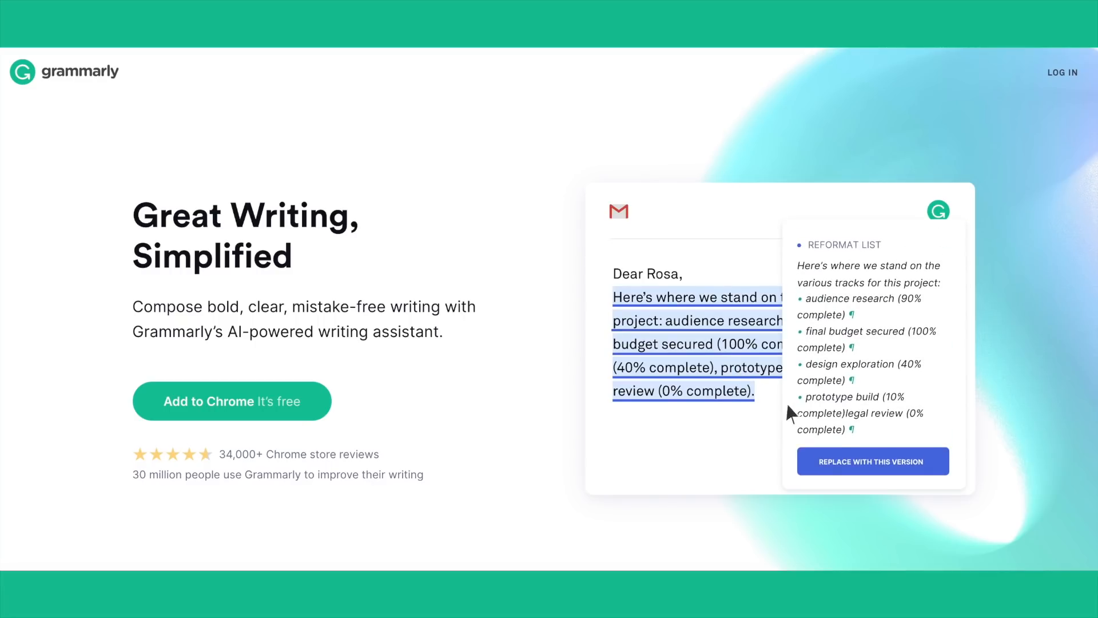
left_click(872, 461)
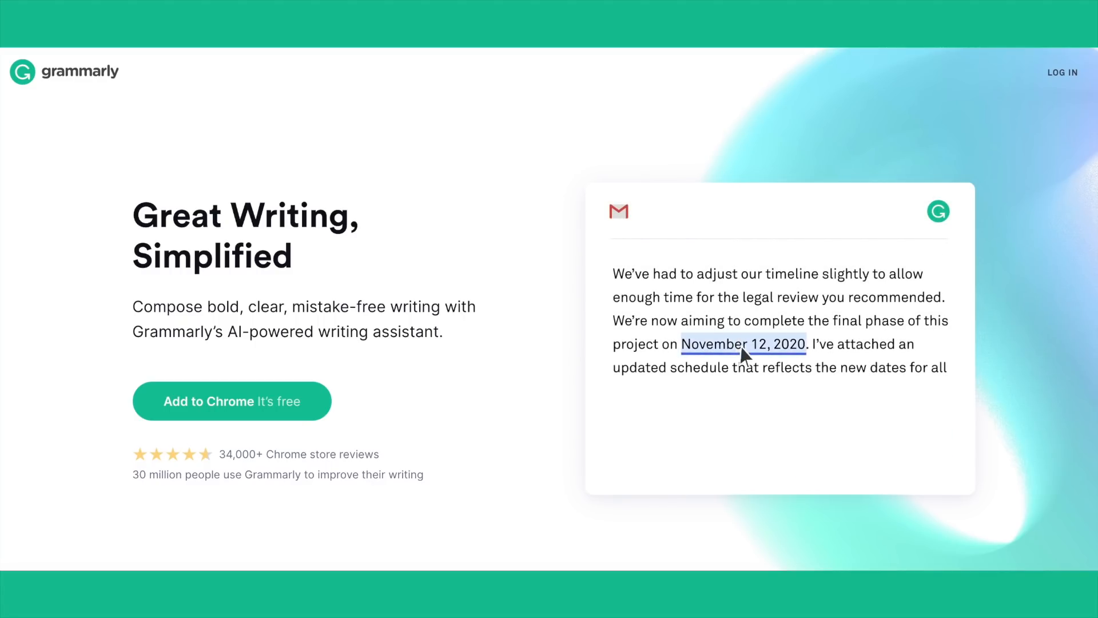
left_click(232, 401)
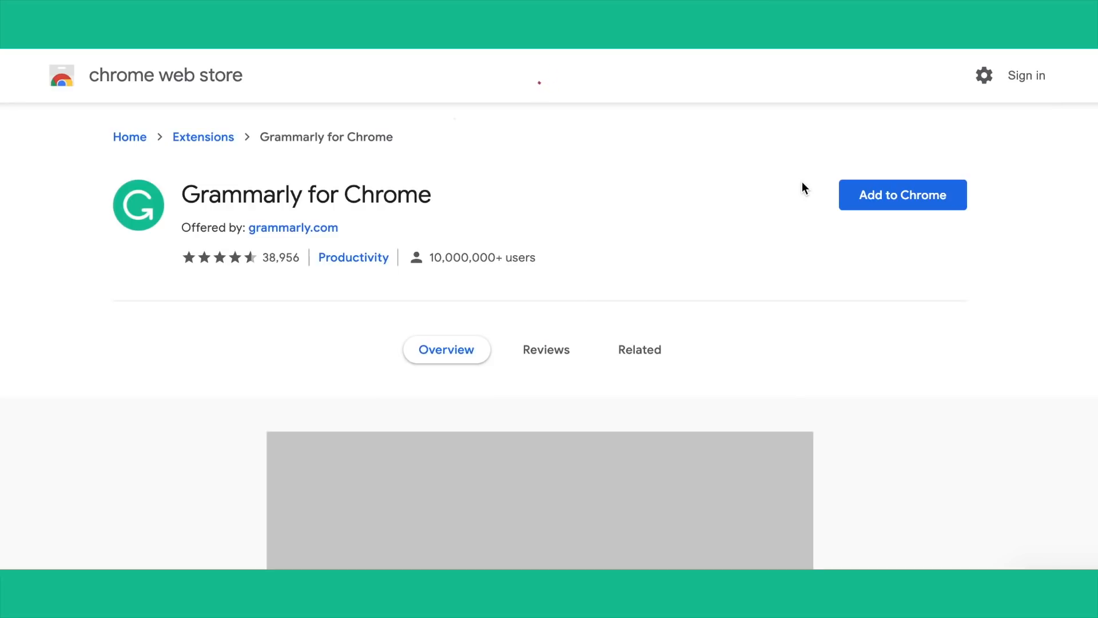
left_click(903, 194)
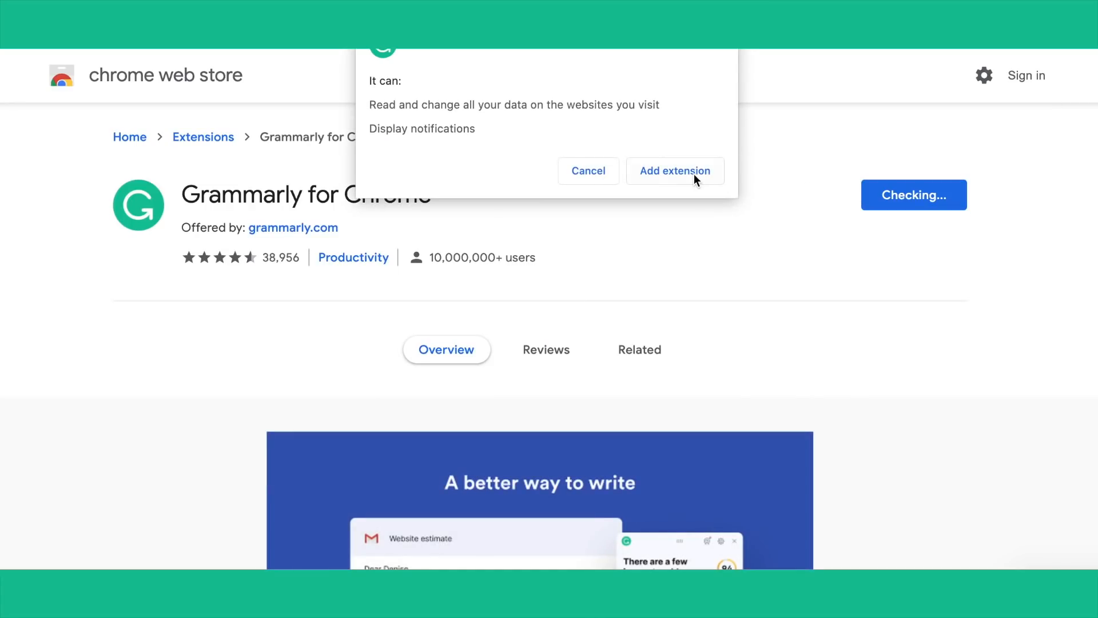
left_click(675, 171)
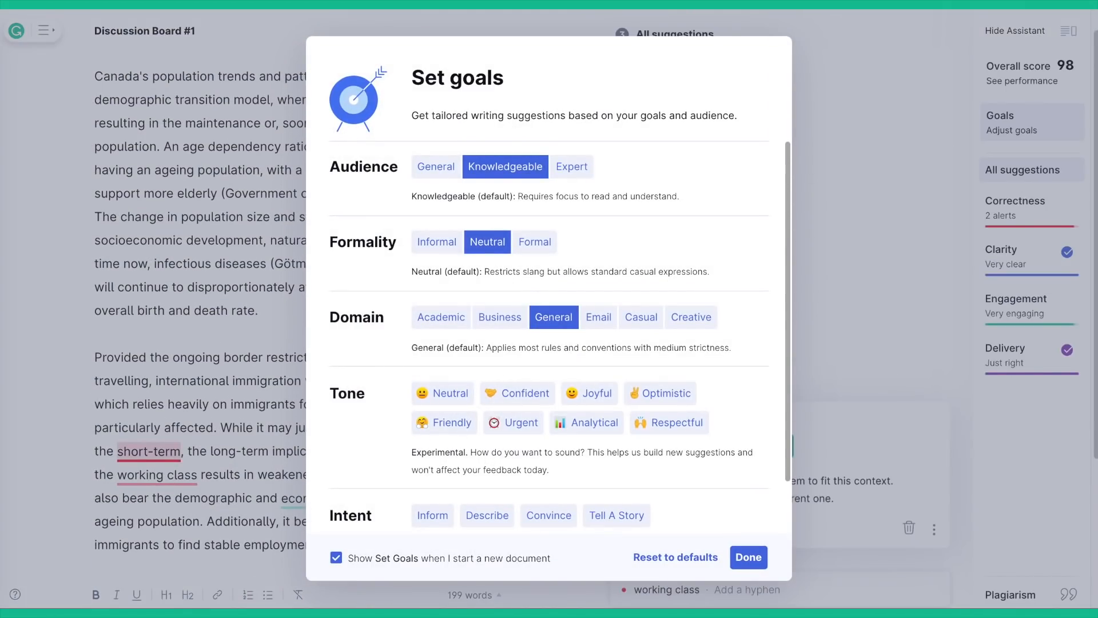
- Save document goals: General audience, Academic domain, Friendly tone
left_click(435, 167)
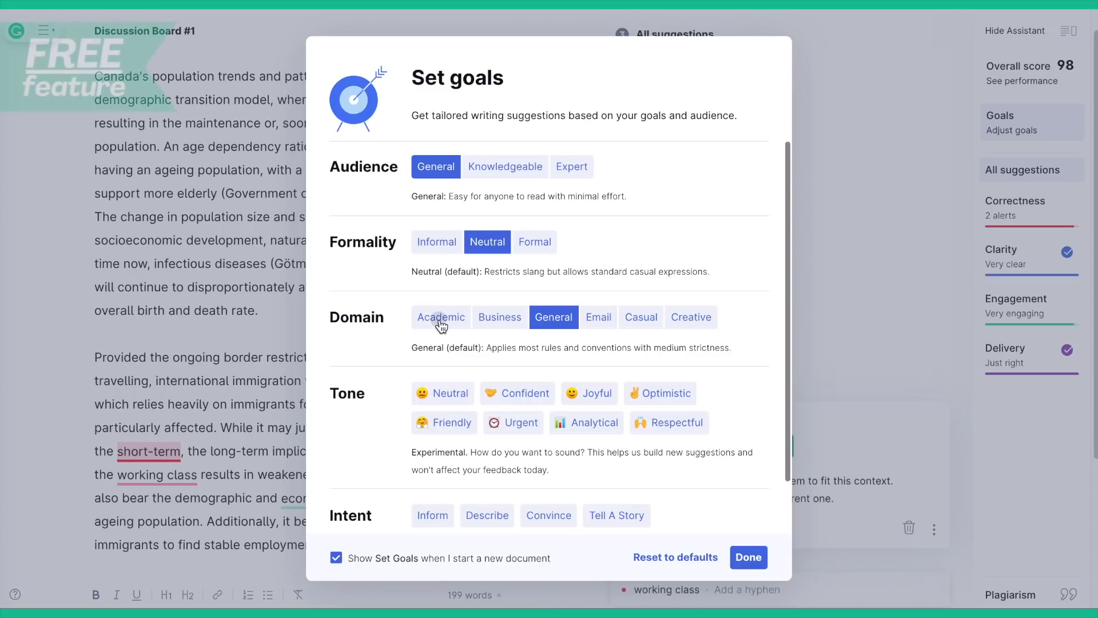
left_click(440, 317)
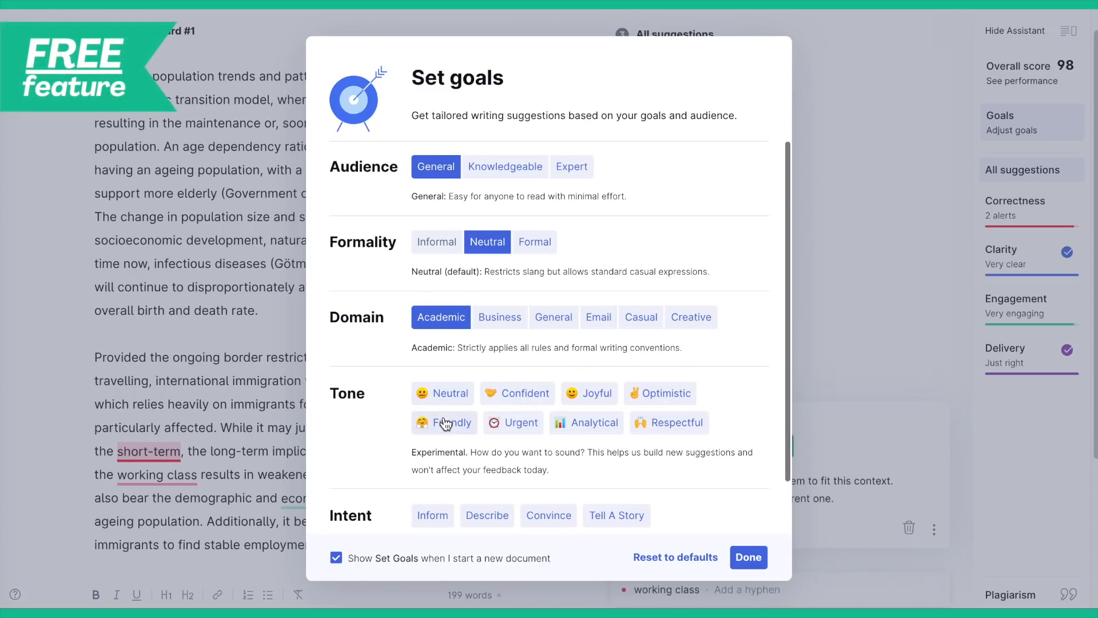
left_click(444, 422)
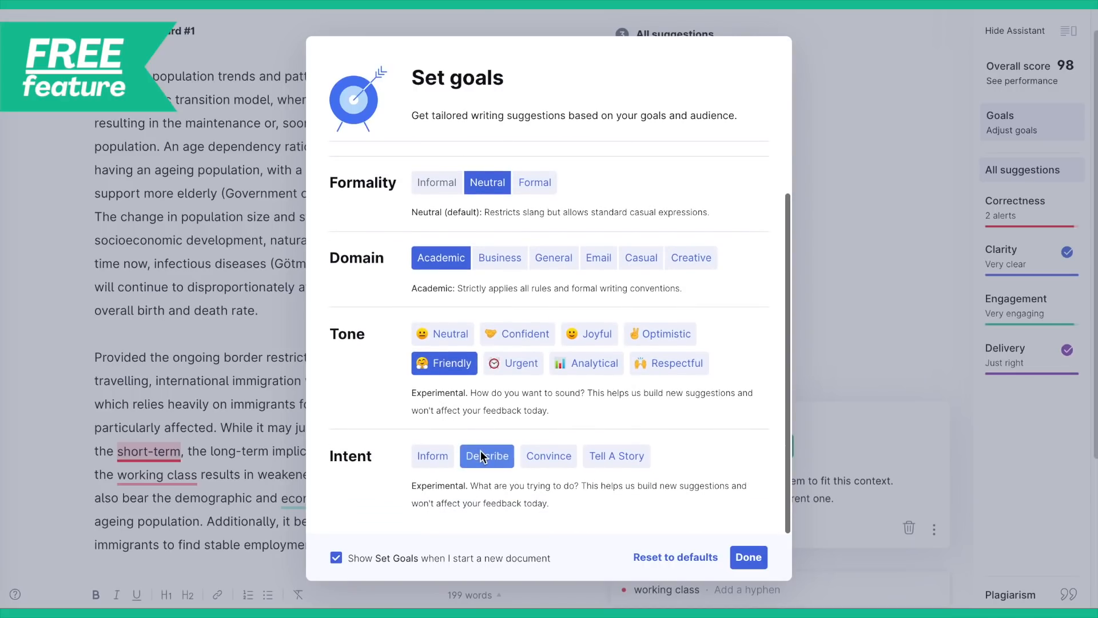
left_click(748, 556)
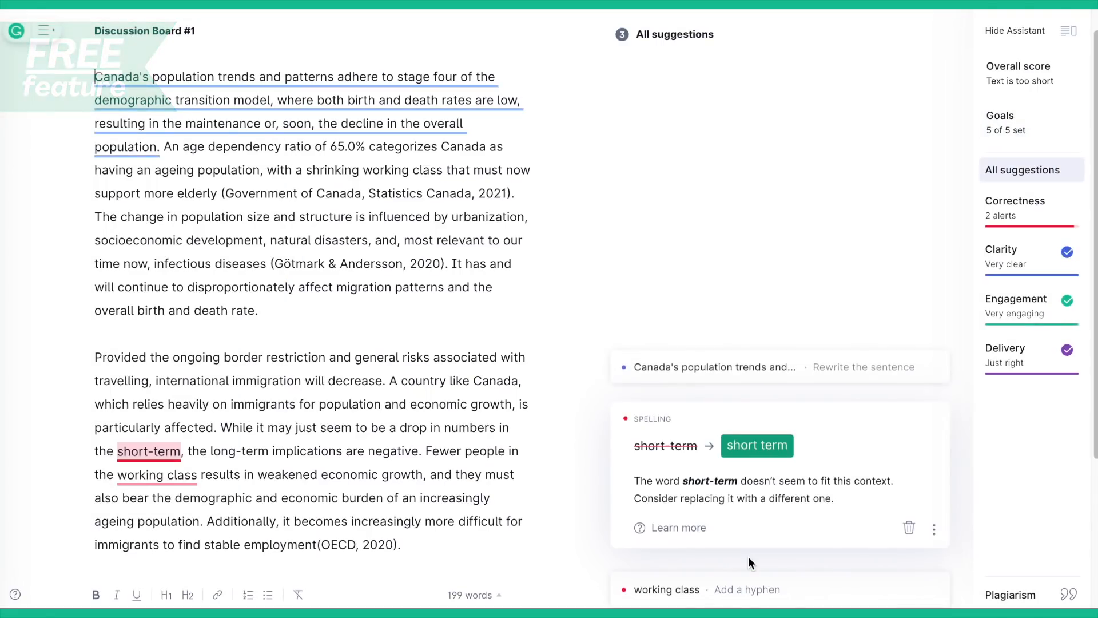
- Dismiss the hard-to-read sentence alert, accept 'short term', and review the performance report
left_click(909, 528)
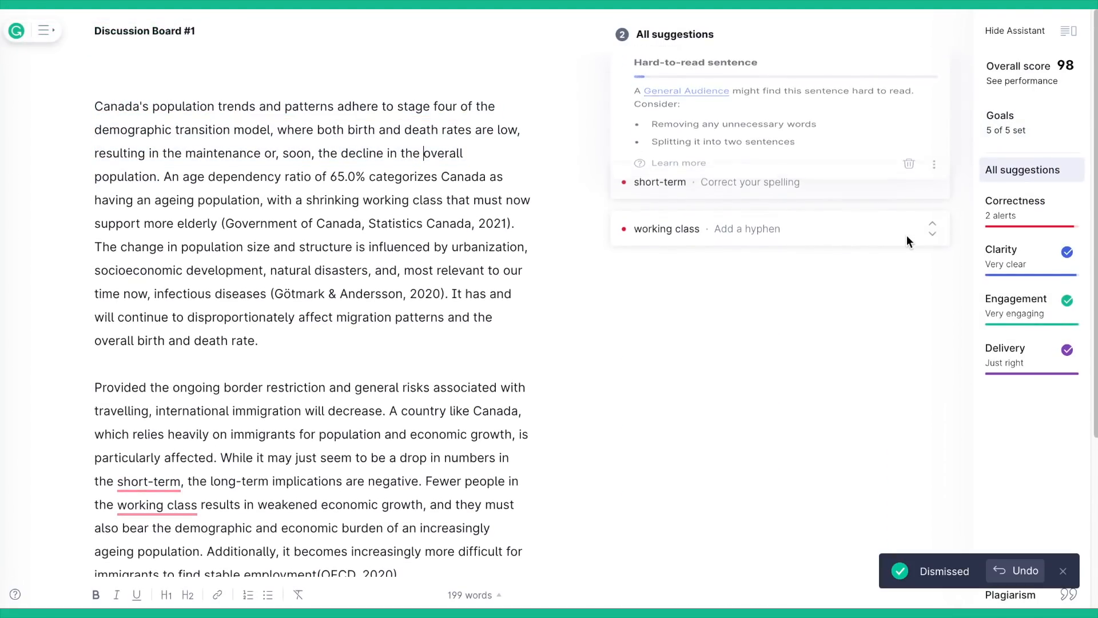
left_click(659, 182)
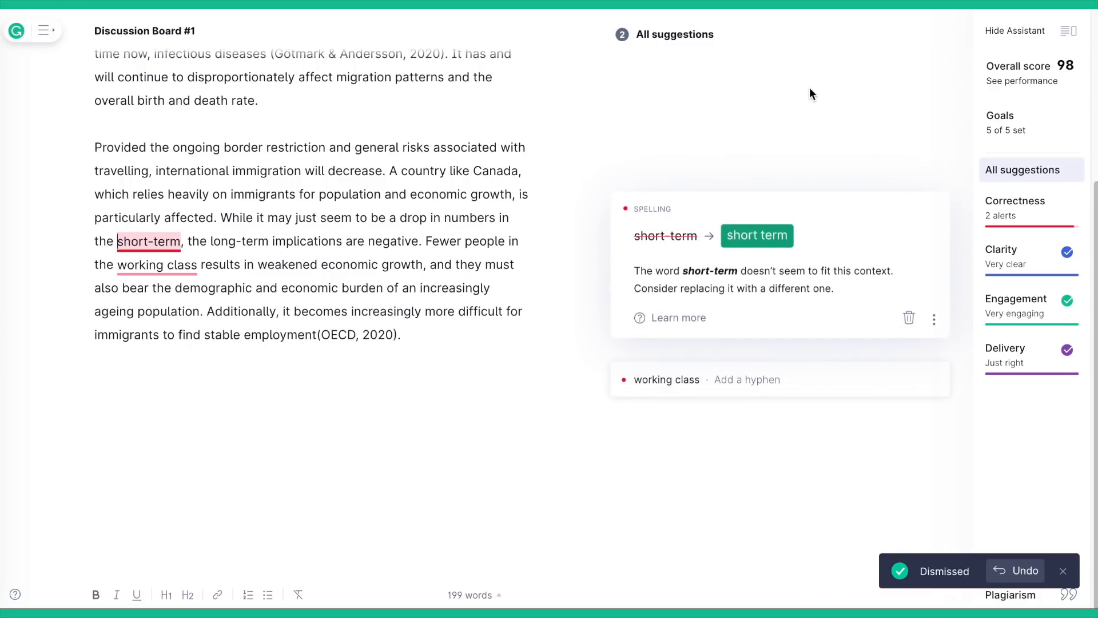
left_click(756, 235)
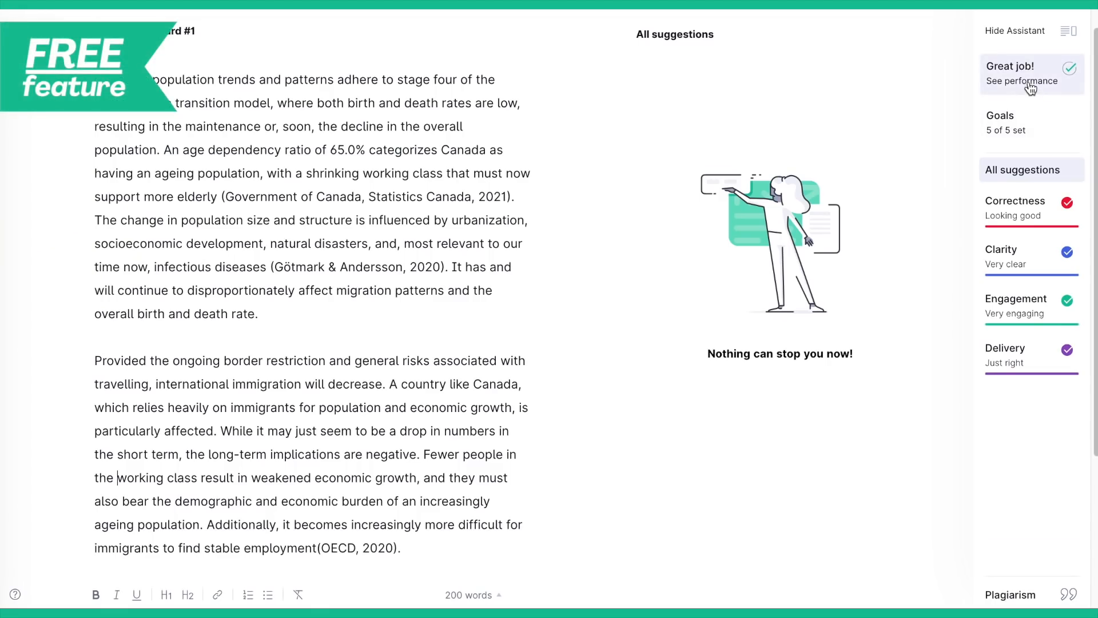
left_click(1022, 80)
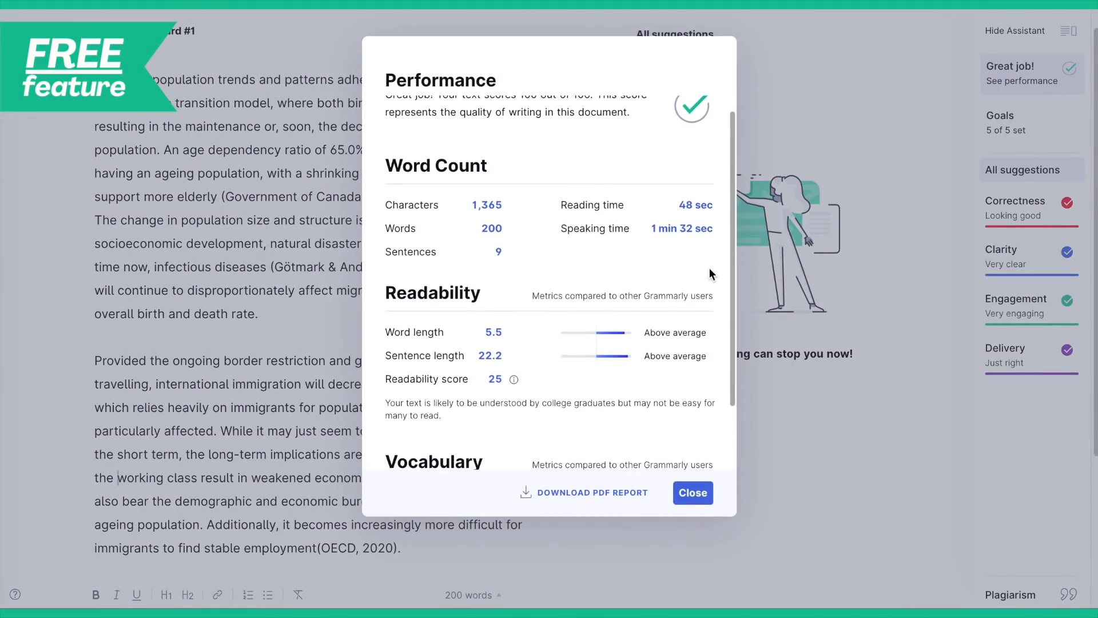
scroll("down", 3)
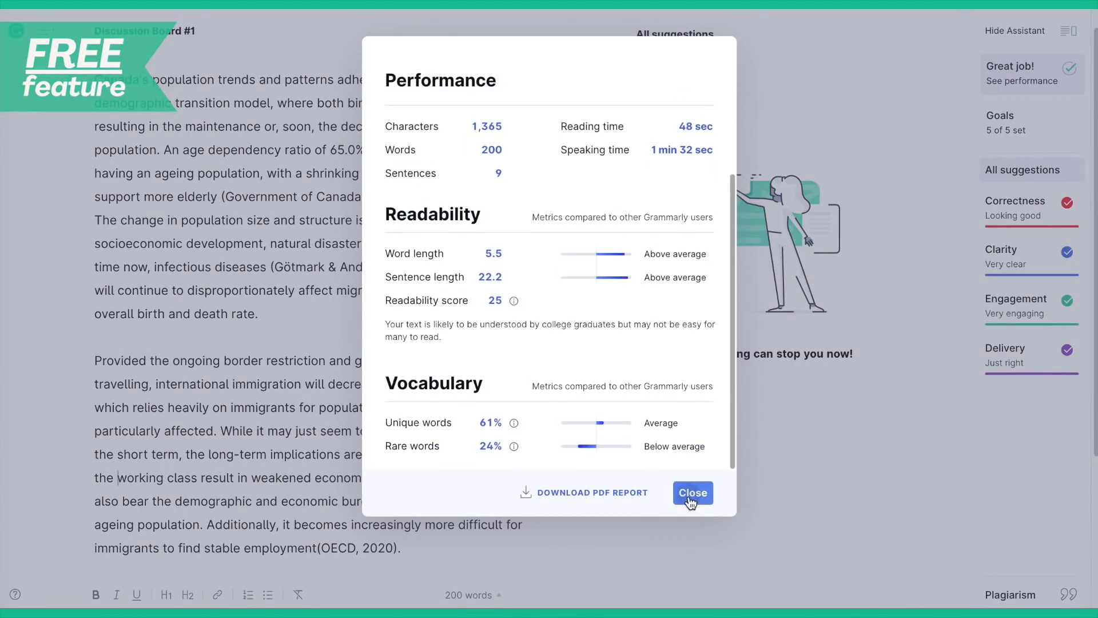
- Close the report and swap decline for decay and burden for responsibility
left_click(692, 492)
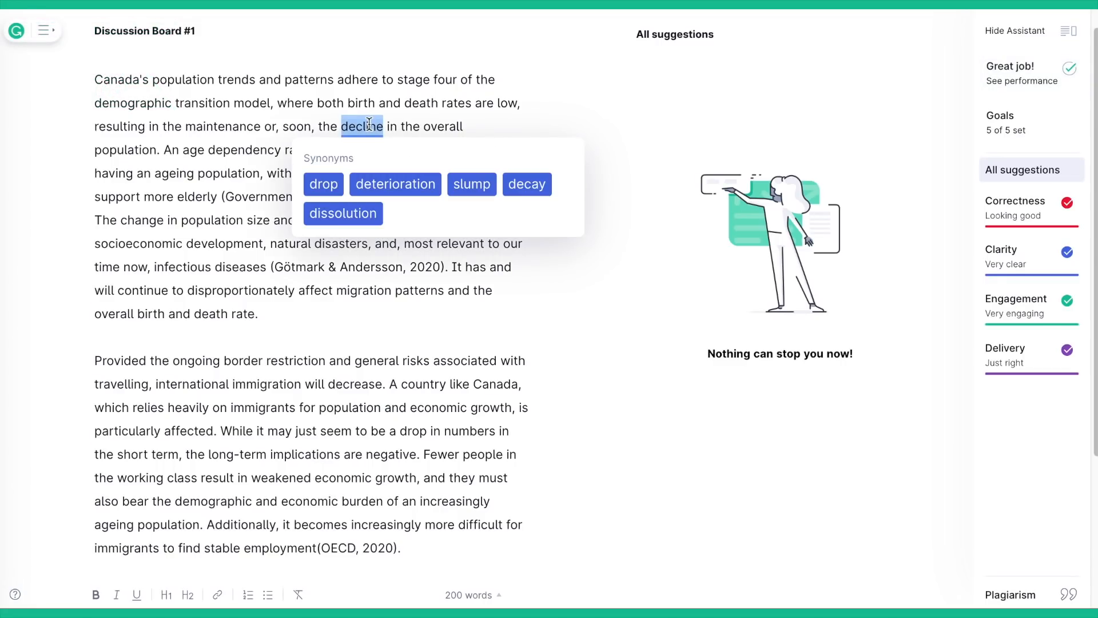
left_click(527, 183)
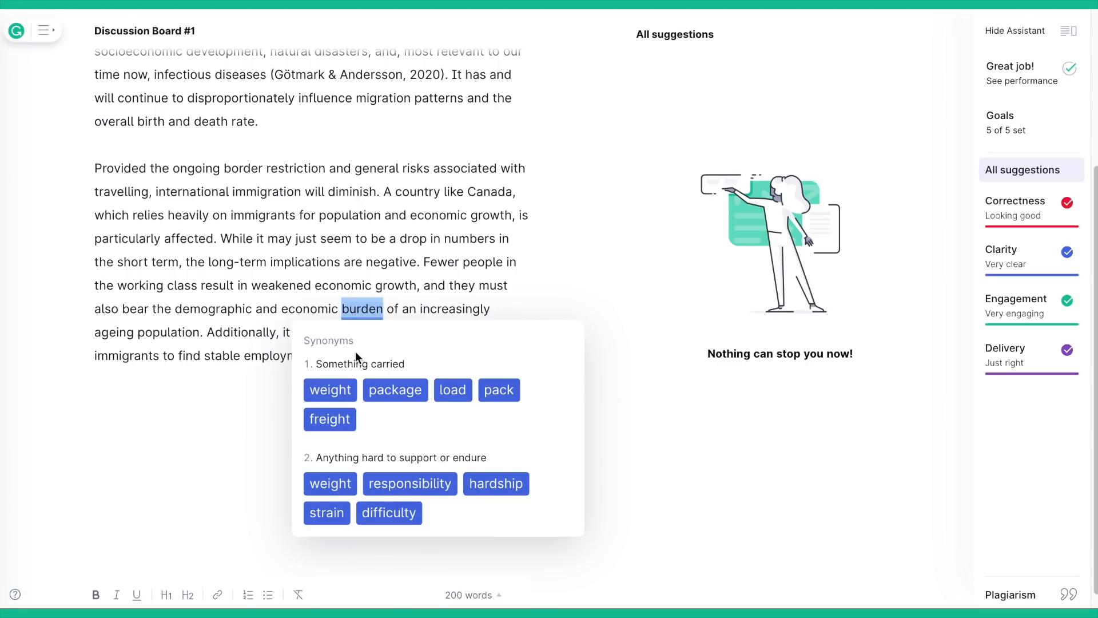
left_click(410, 484)
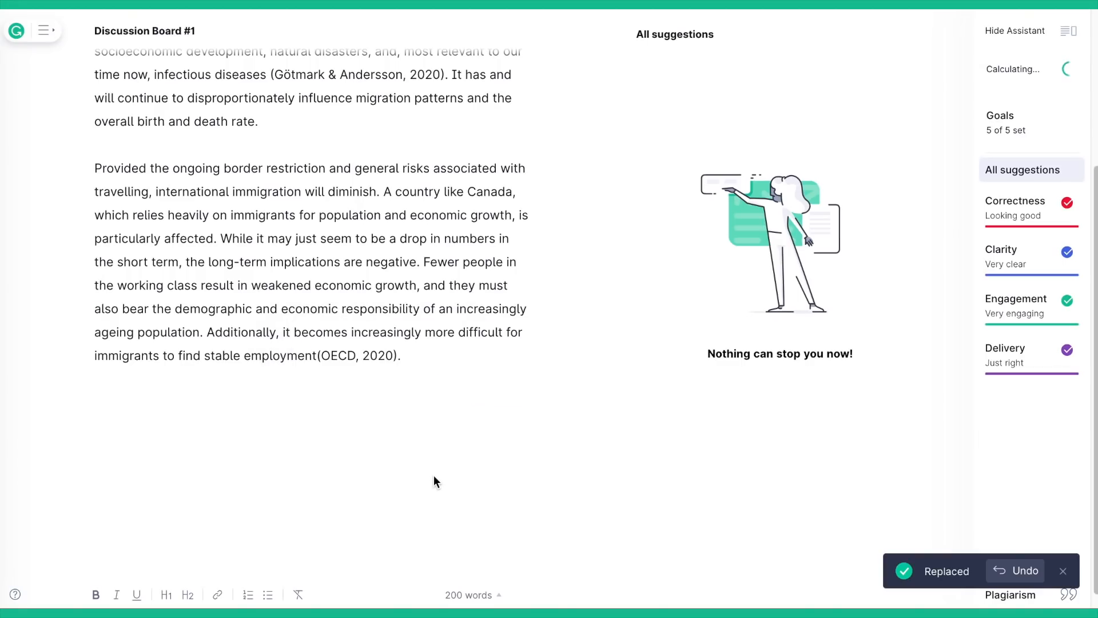
scroll("up", 3)
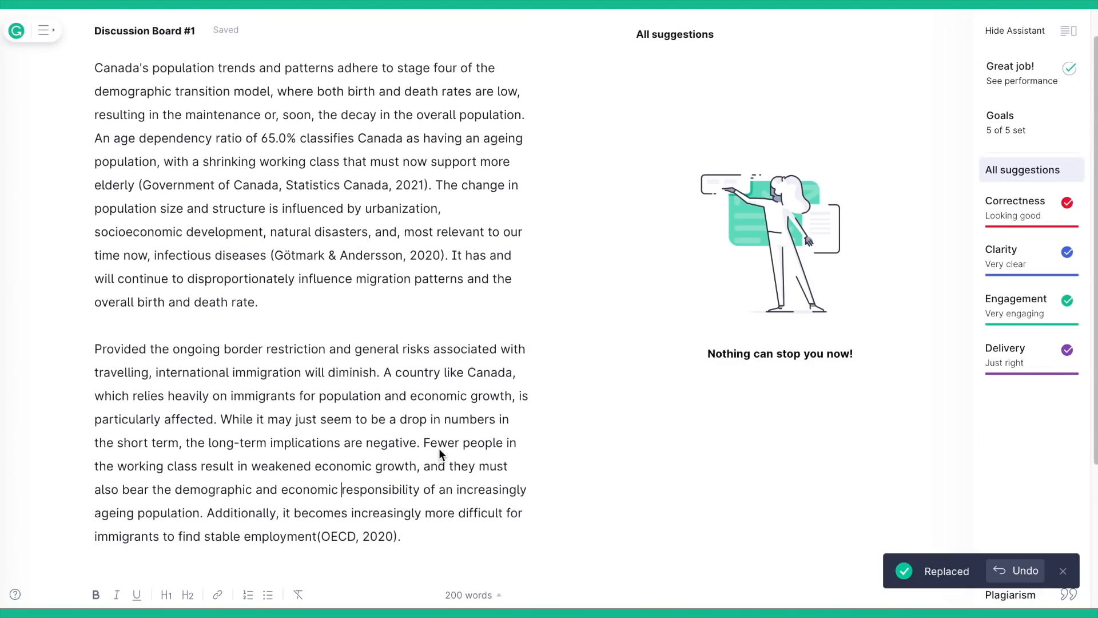